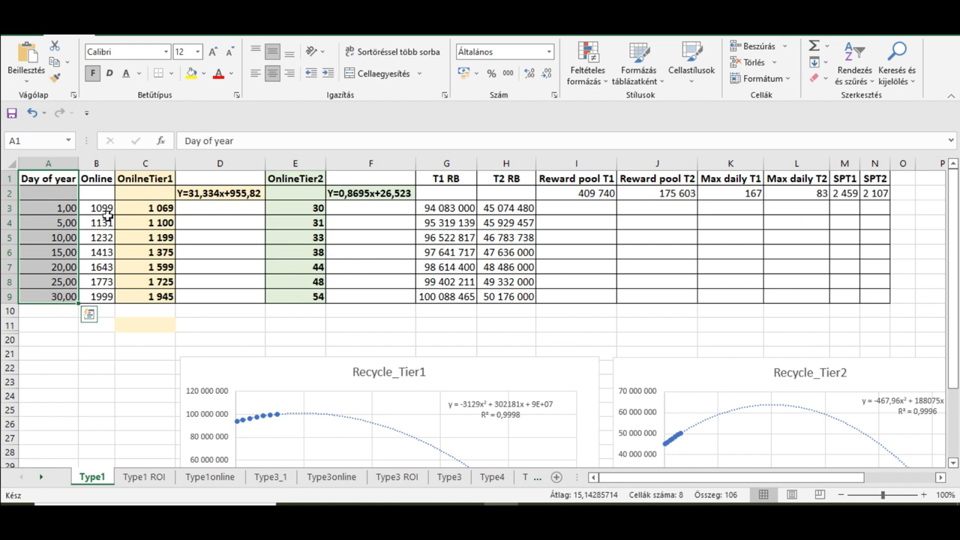
mouse_move(105, 179)
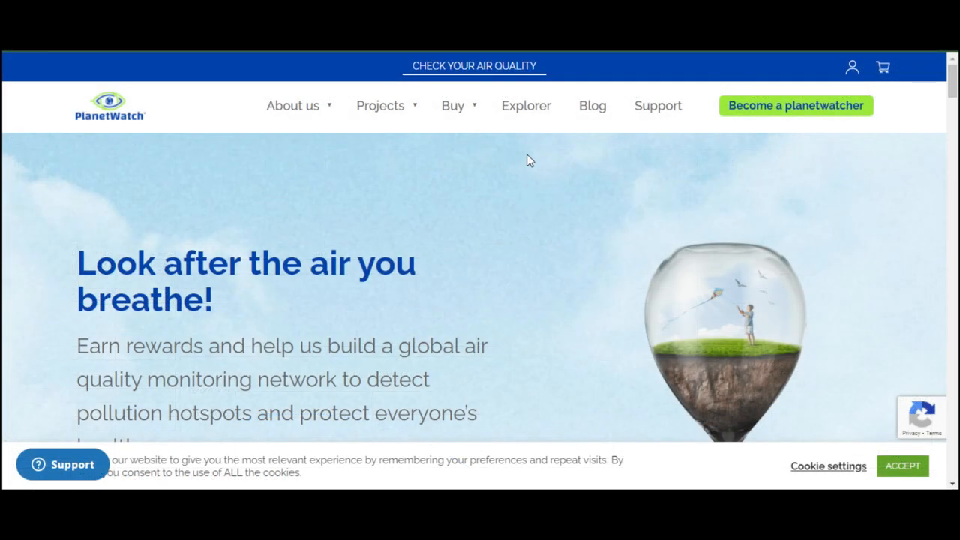
click(526, 105)
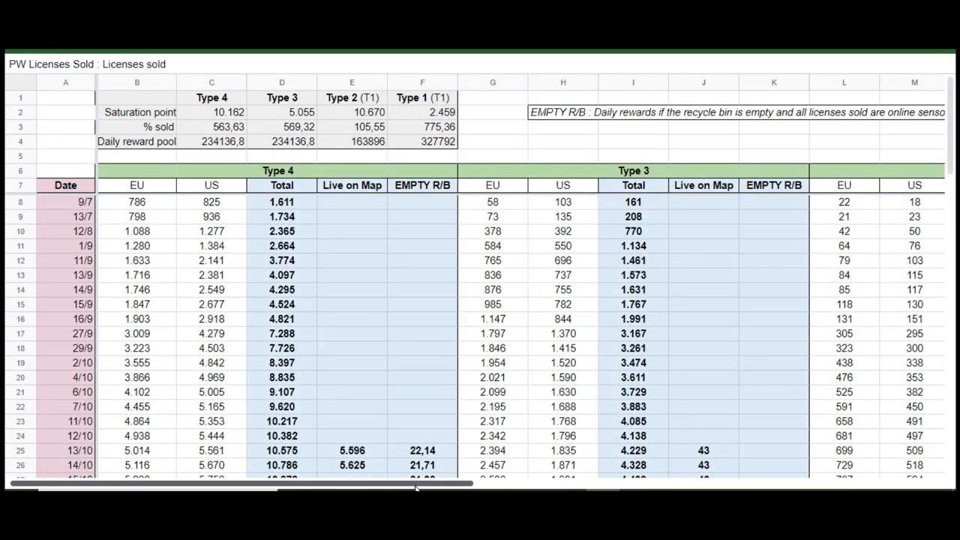
scroll(right, 3)
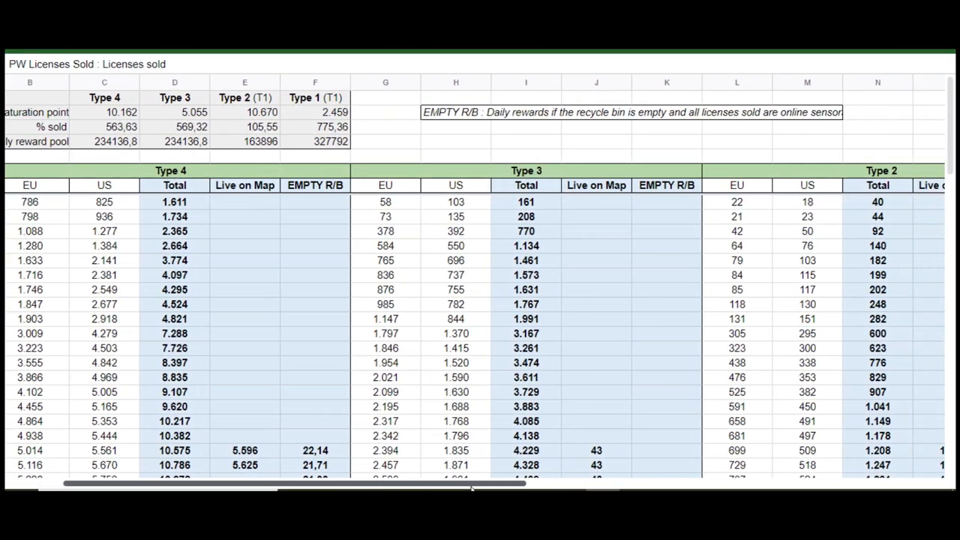
scroll(right, 3)
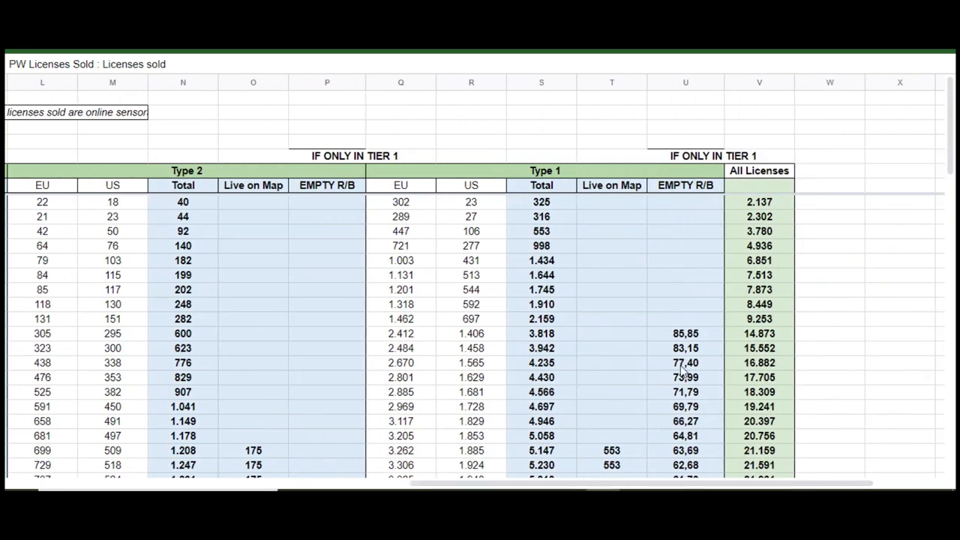
scroll(down, 3)
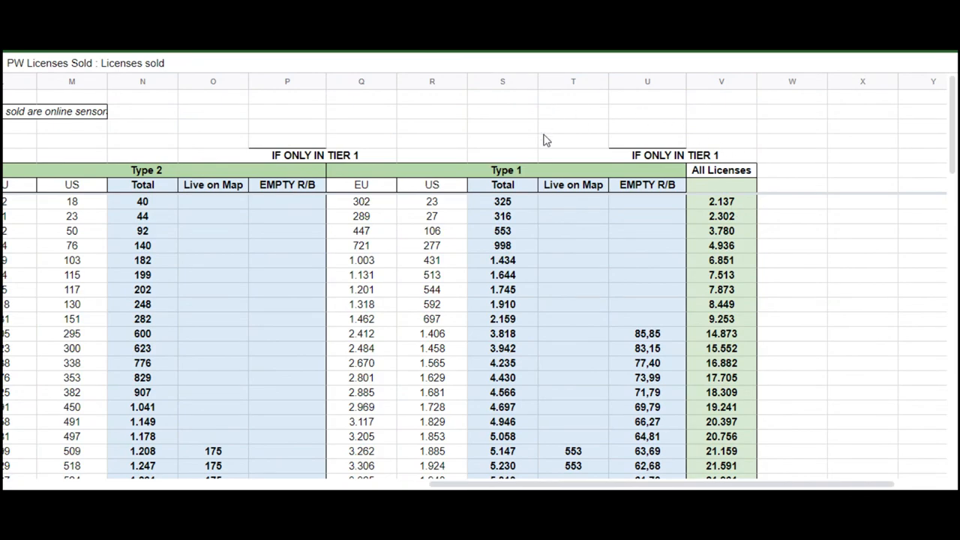
scroll(down, 3)
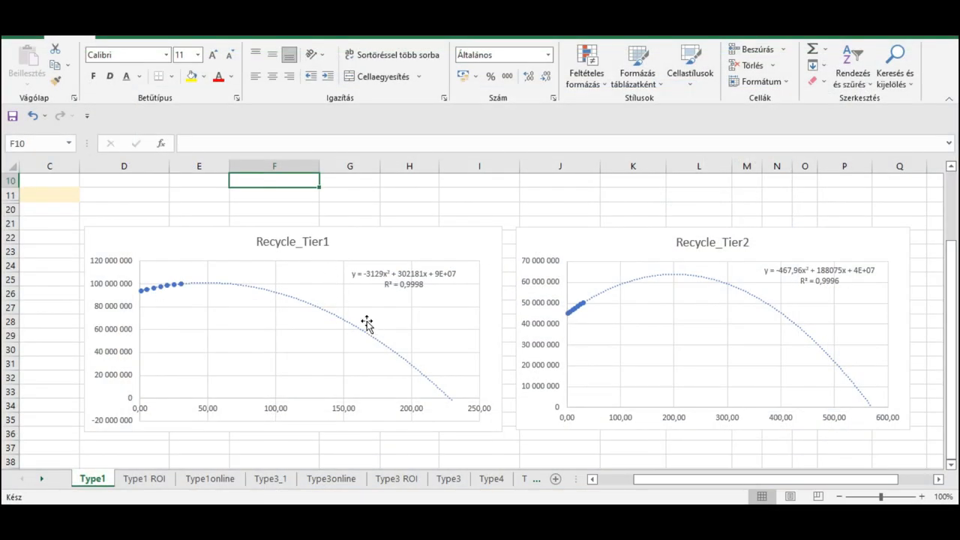
mouse_move(354, 306)
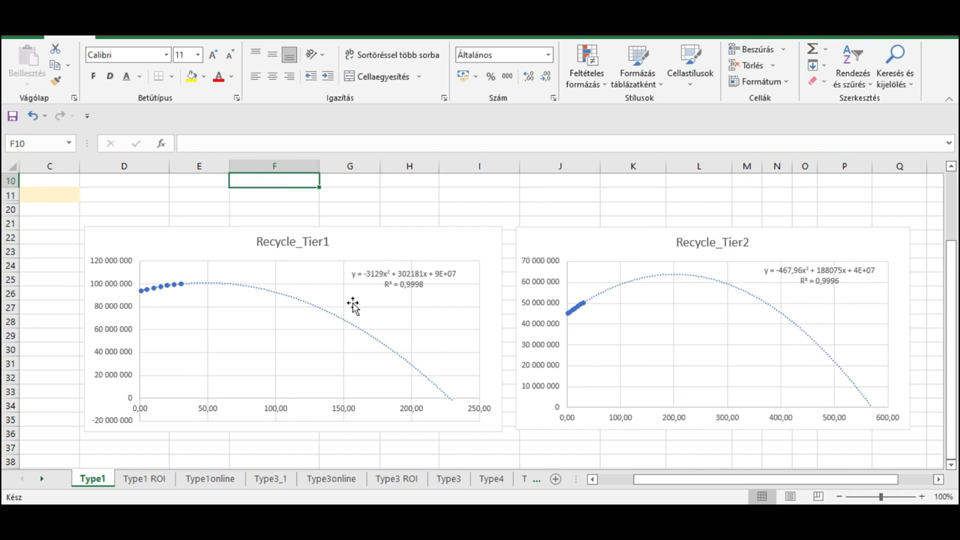
mouse_move(363, 330)
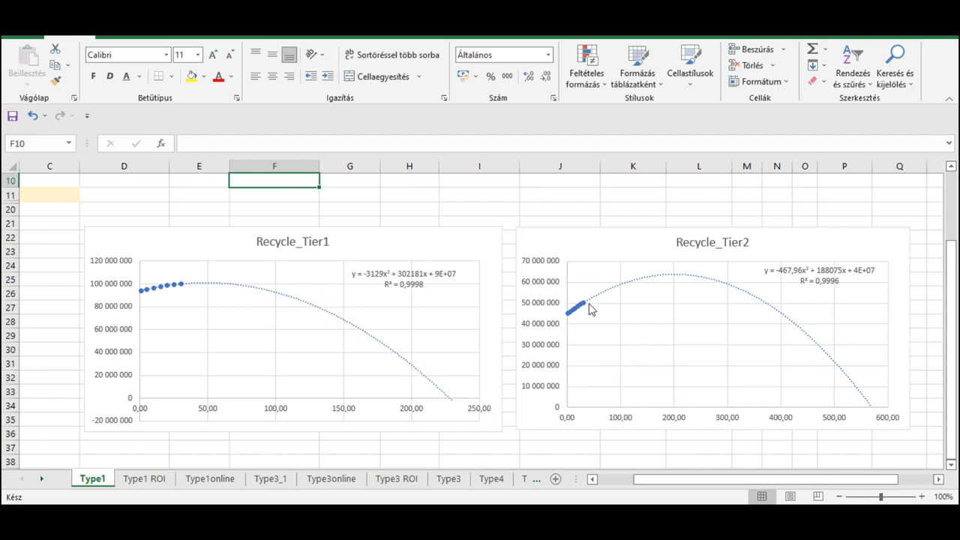
mouse_move(870, 404)
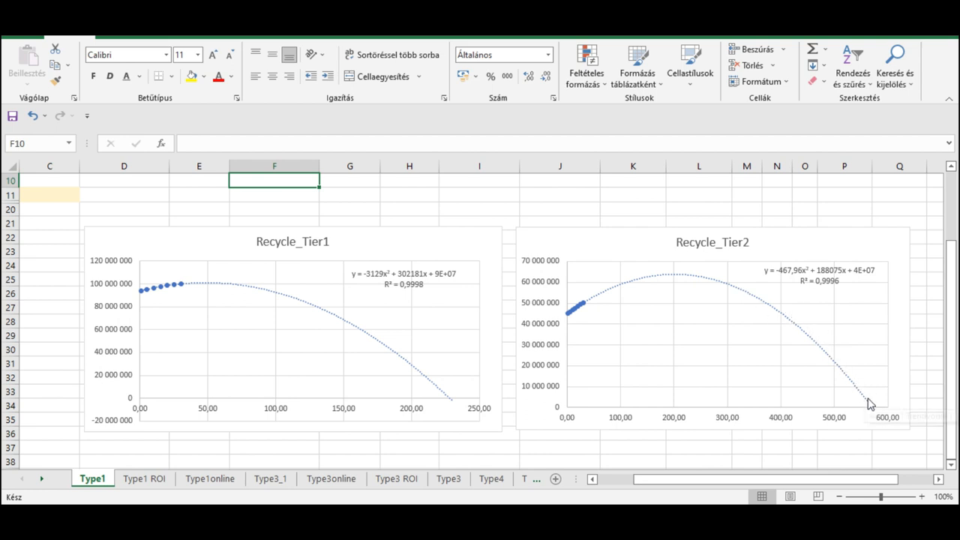
mouse_move(675, 415)
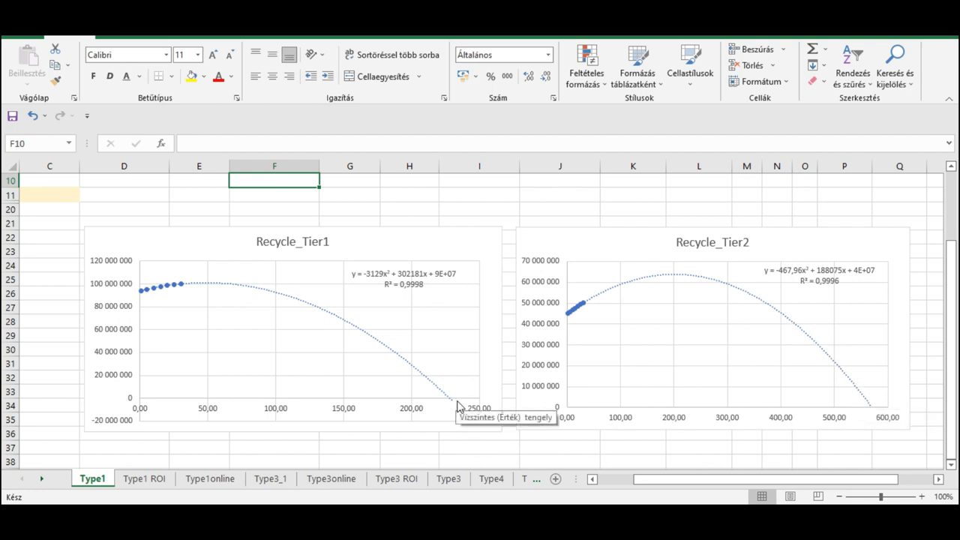
mouse_move(836, 461)
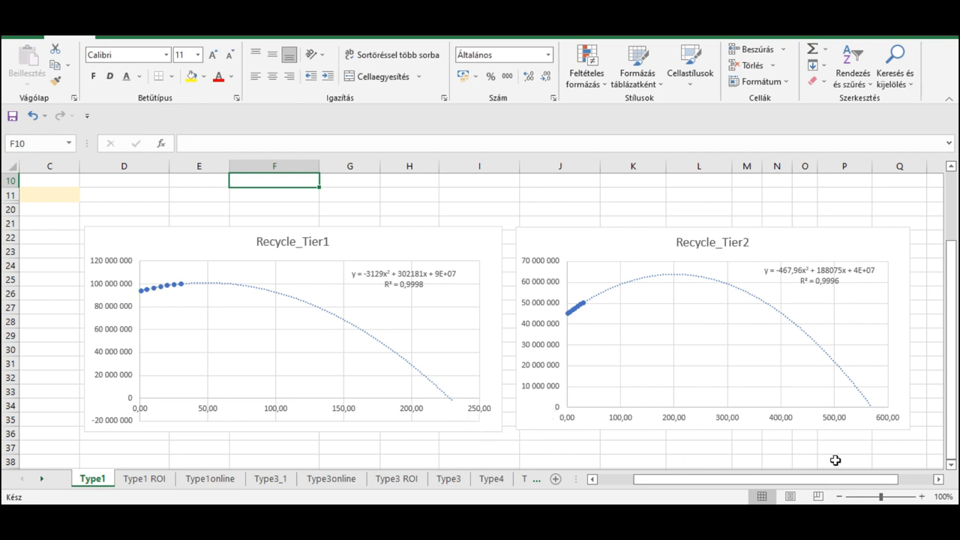
mouse_move(848, 447)
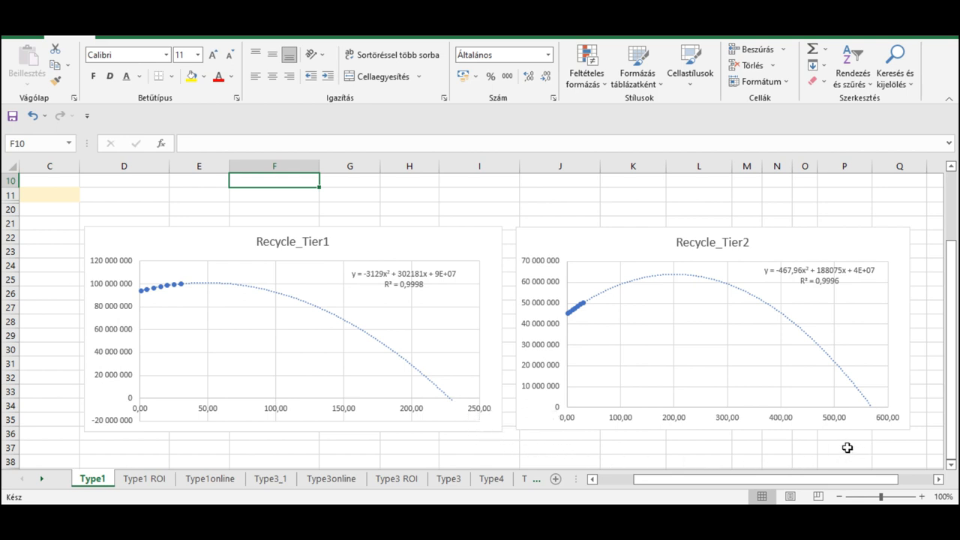
mouse_move(870, 409)
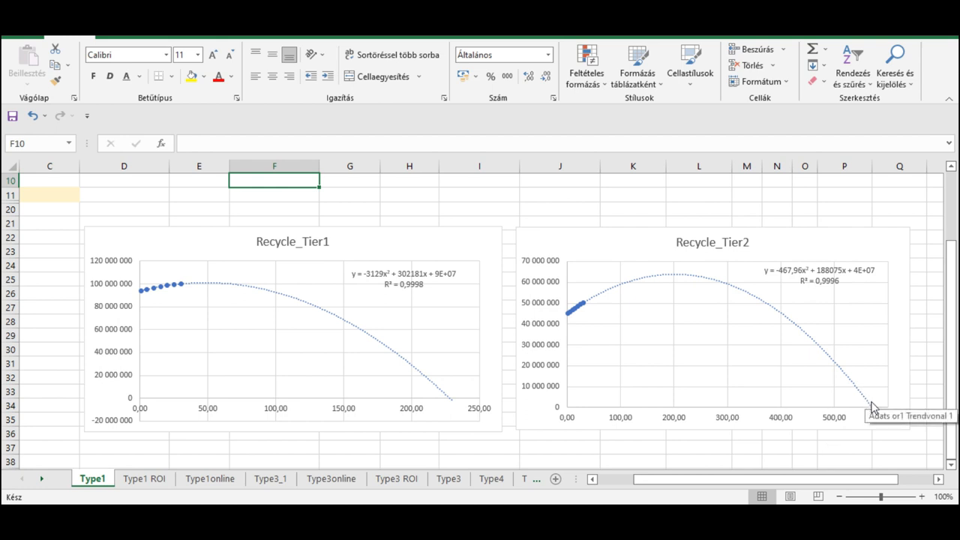
mouse_move(540, 449)
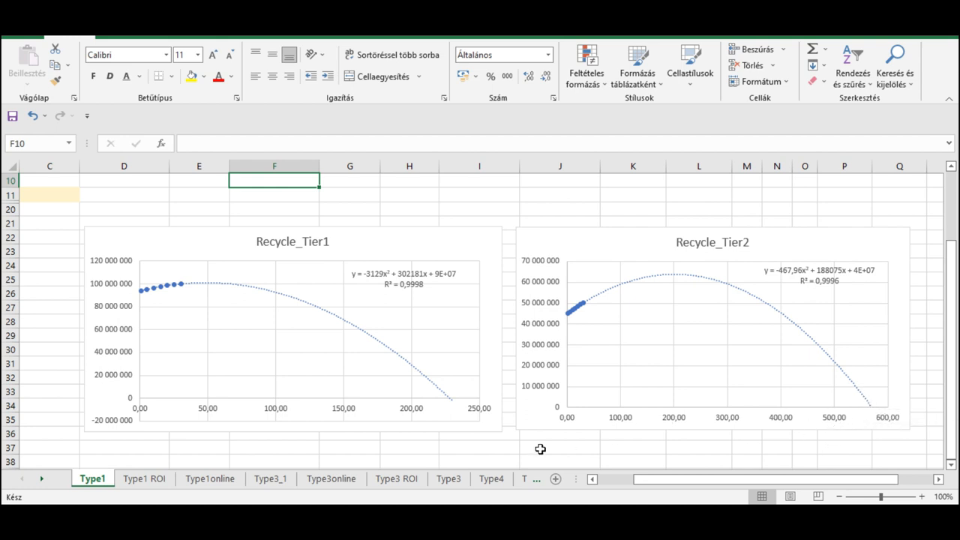
mouse_move(466, 417)
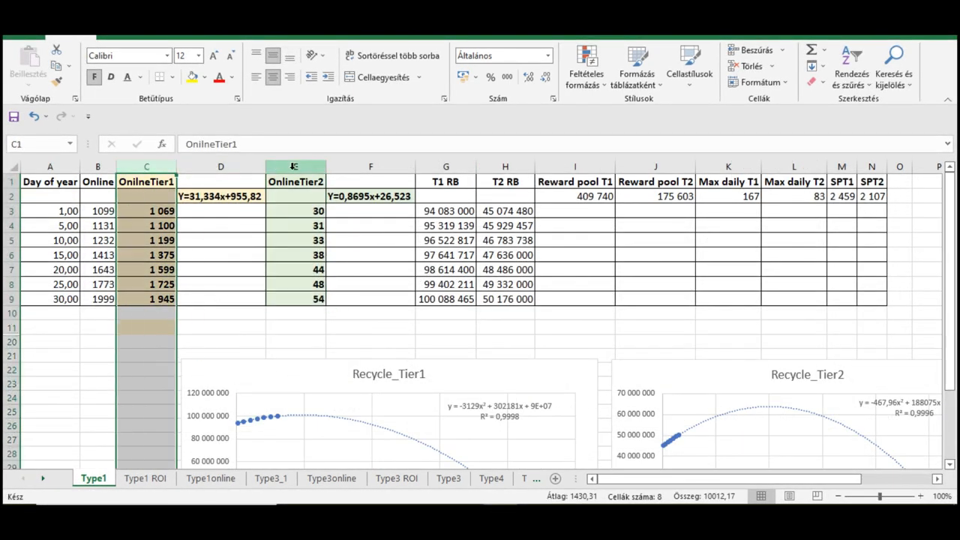
click(295, 182)
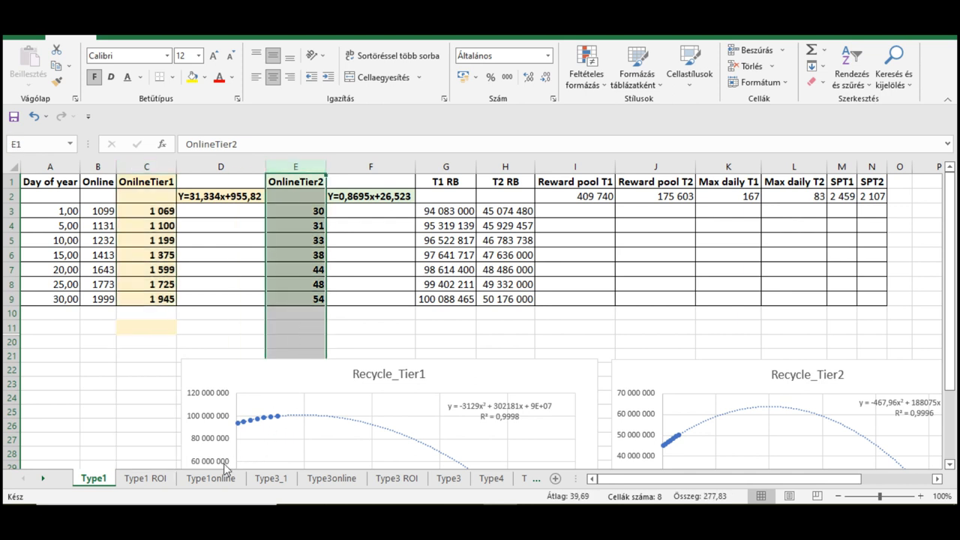
click(211, 477)
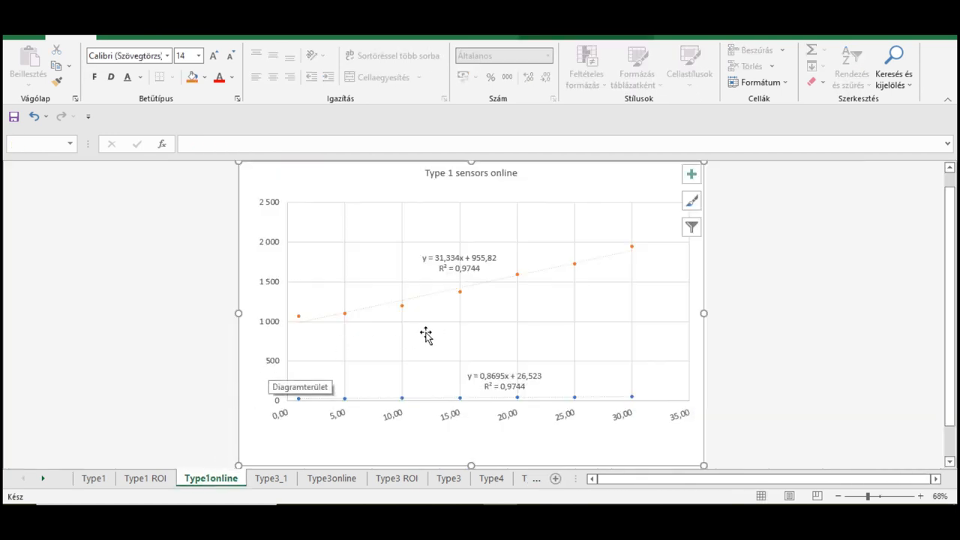
mouse_move(337, 335)
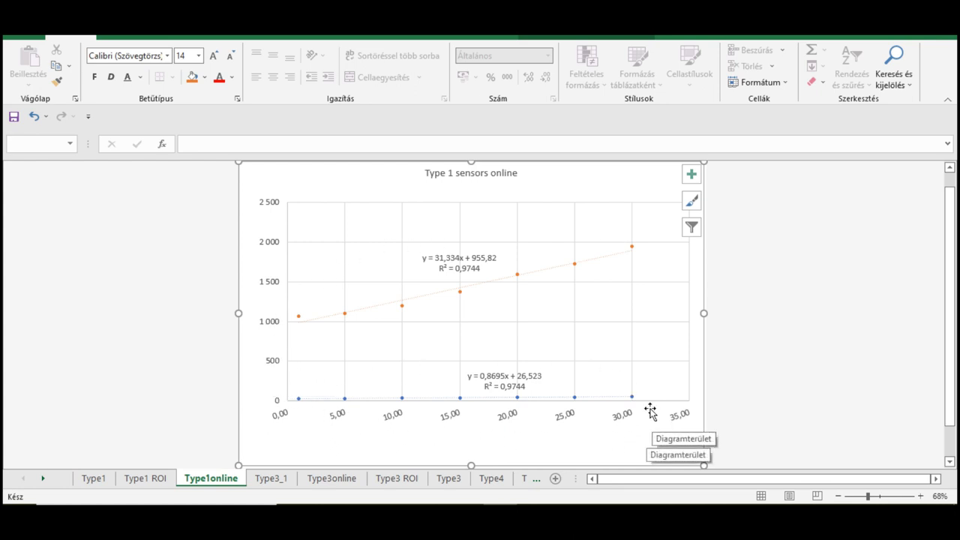
mouse_move(331, 329)
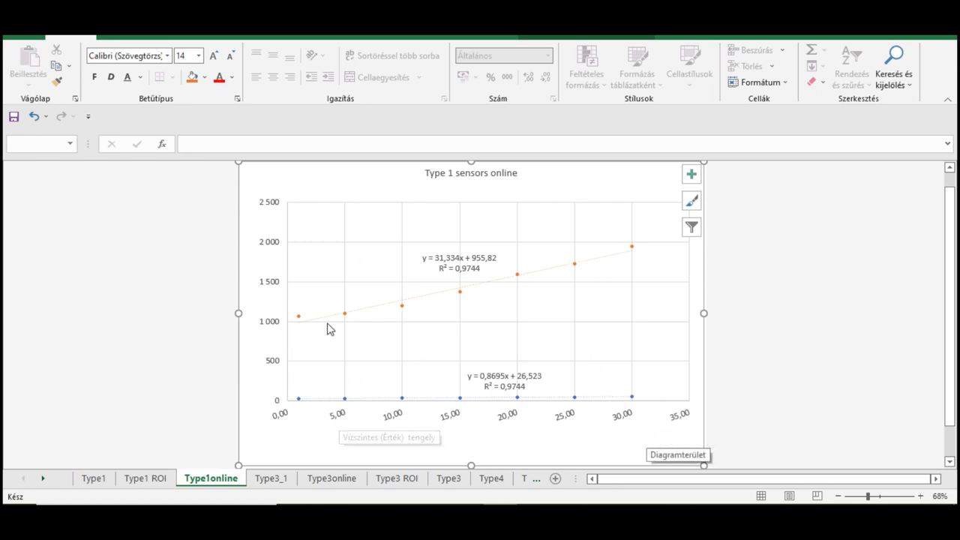
mouse_move(488, 328)
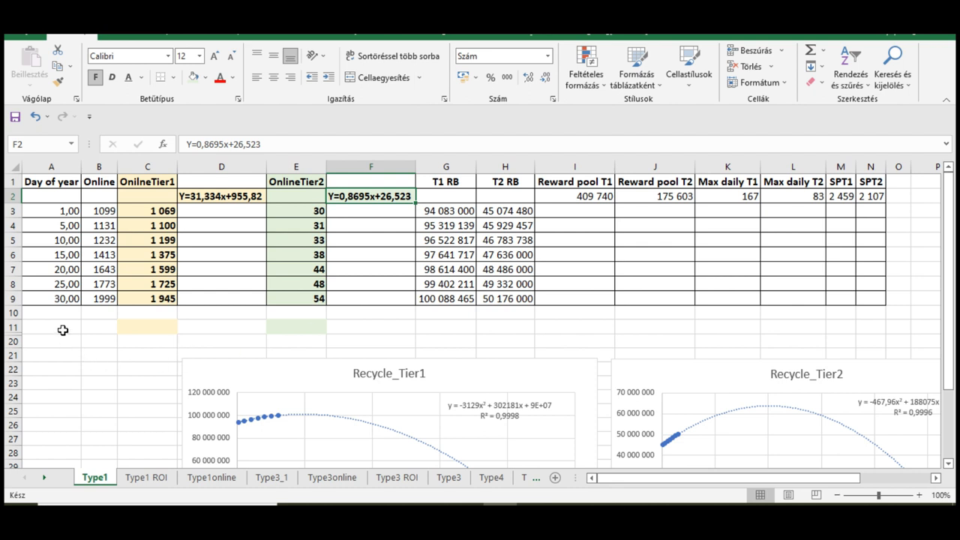
Enter day 365 and commit the Tier 1 forecast =31,334*A11+95, giving 12 393.
text(365,00)
click(147, 327)
text(=)
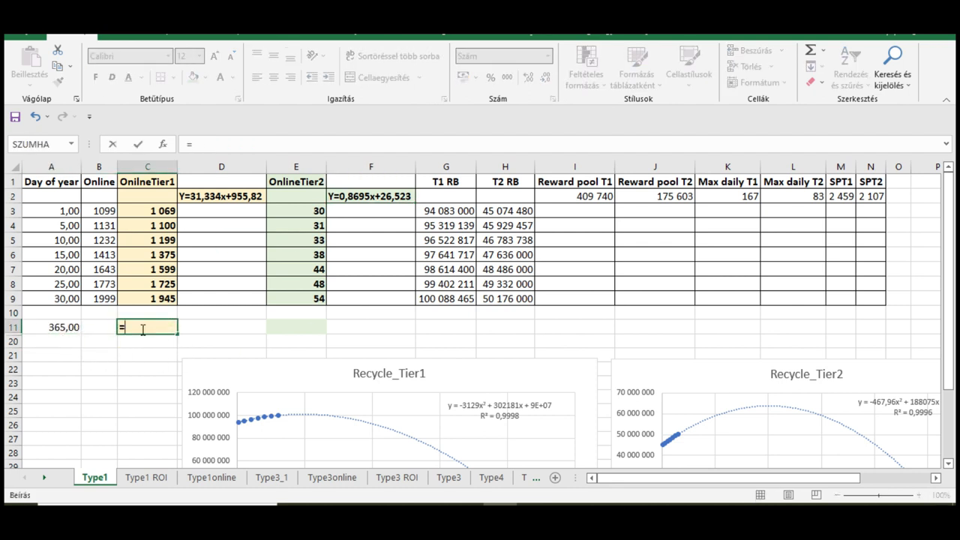
text(31,)
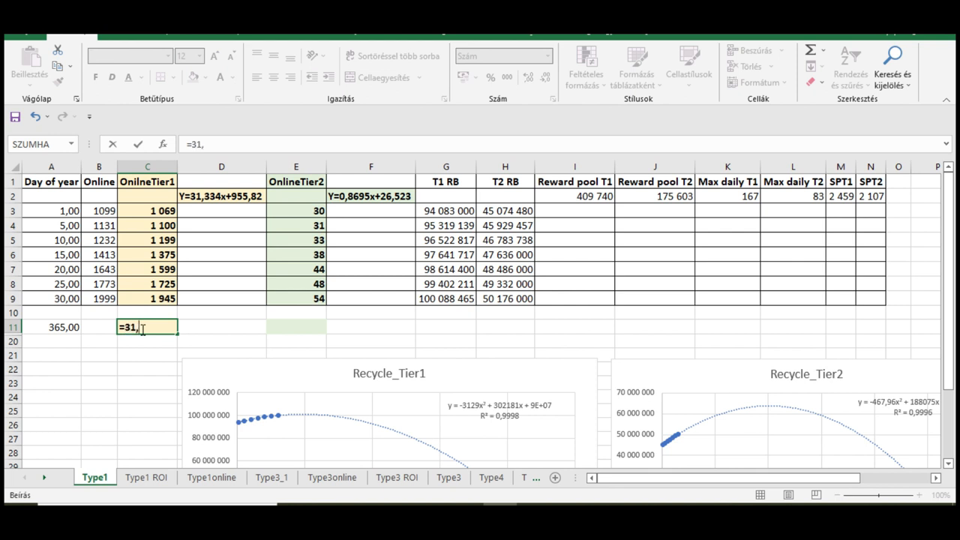
text(334*)
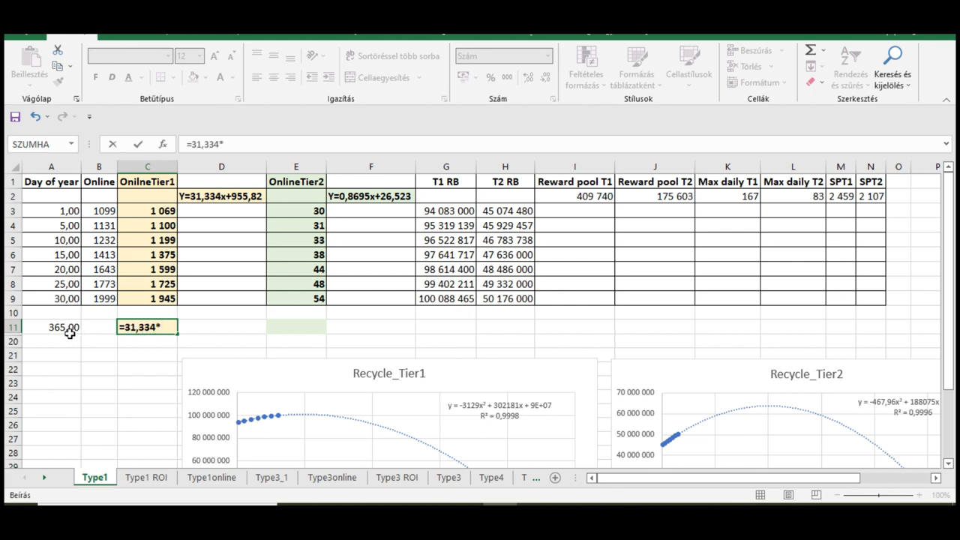
text(A11+95)
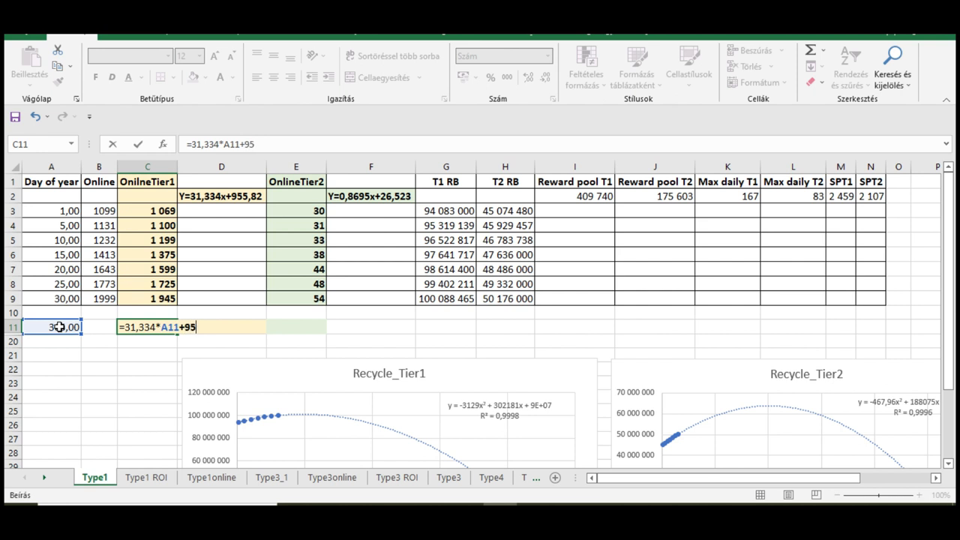
key(enter)
text(=)
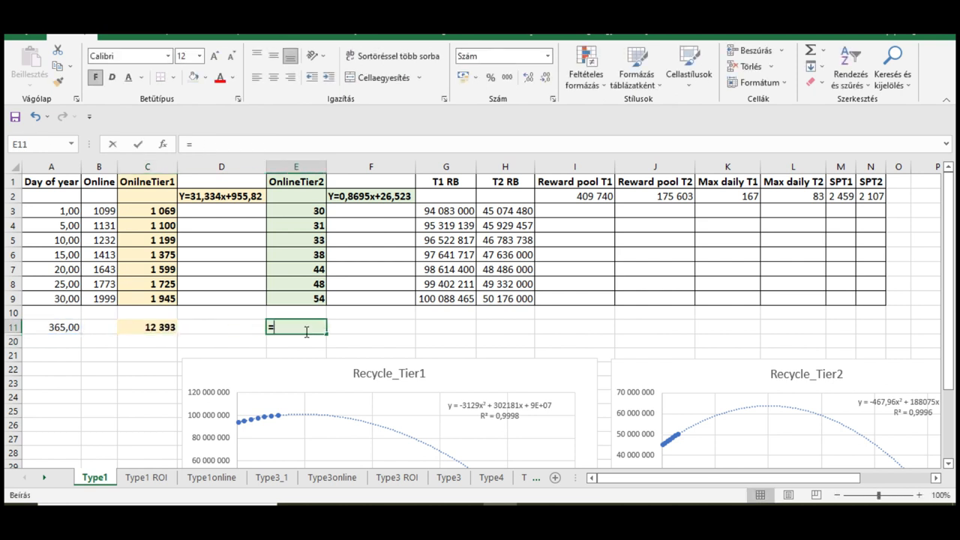
Forecast Tier 2 in E11 with =0,8695*A11+26,52 (344), then check C11's formula.
text(0,8695*A11)
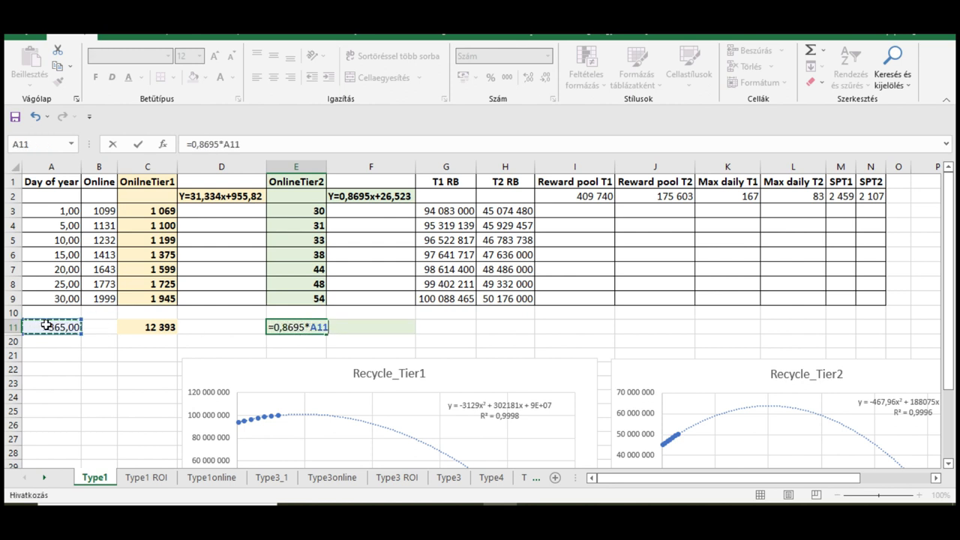
text(+26,52)
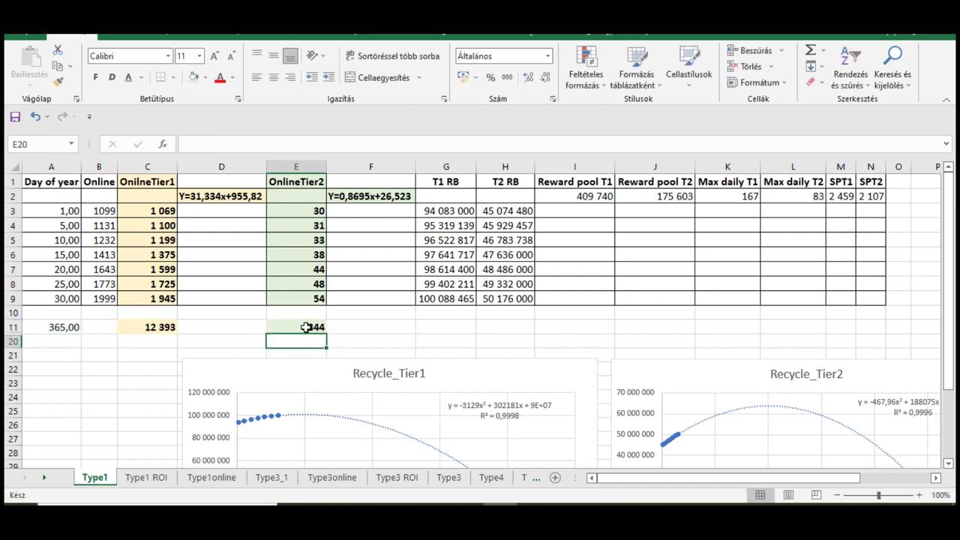
click(148, 326)
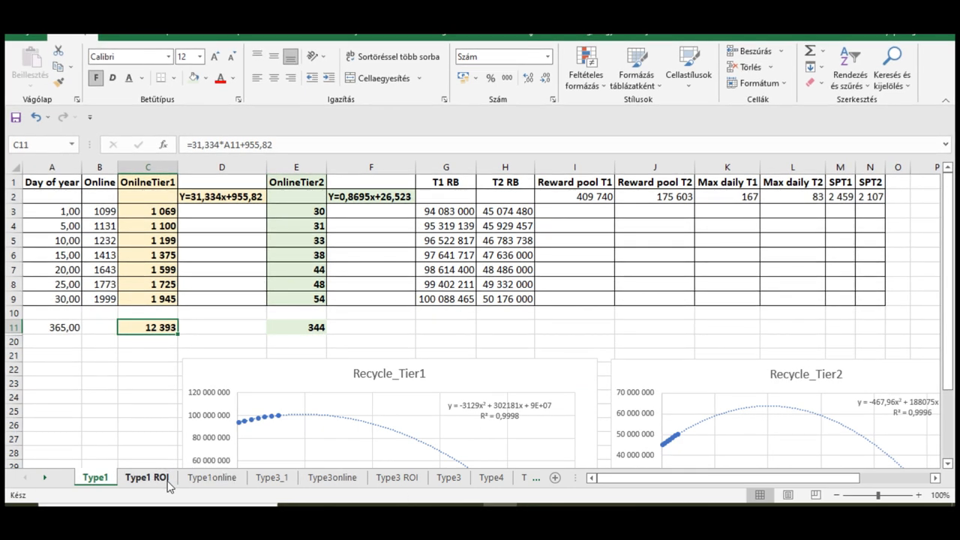
click(146, 477)
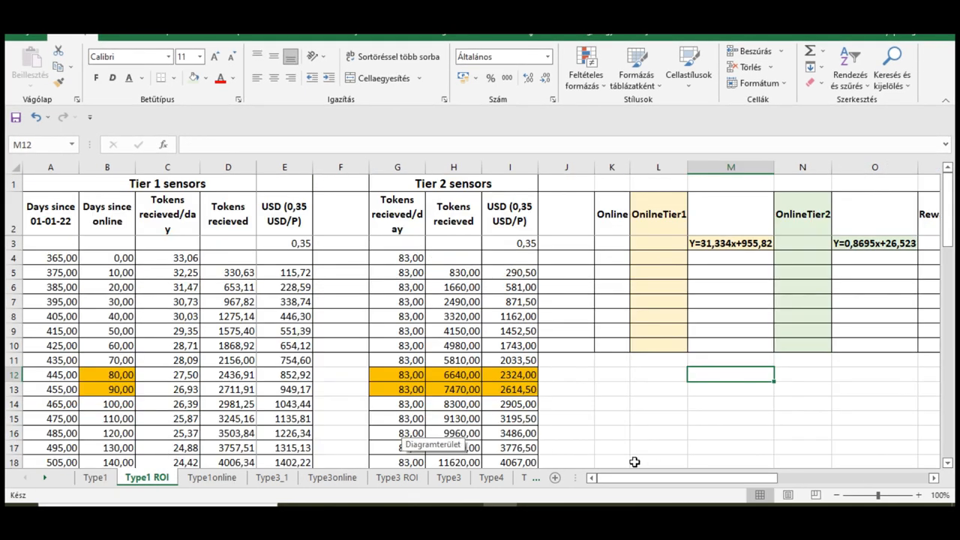
scroll(down, 3)
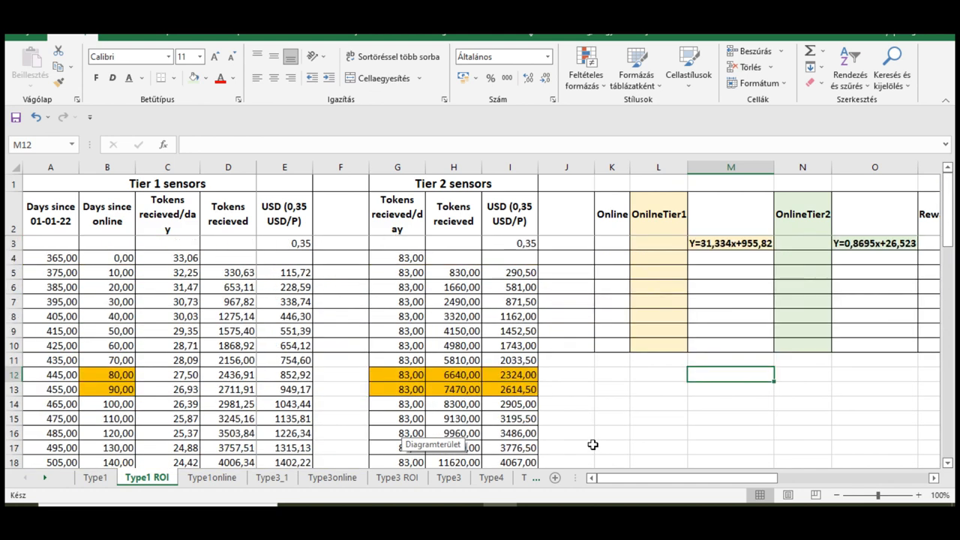
scroll(down, 3)
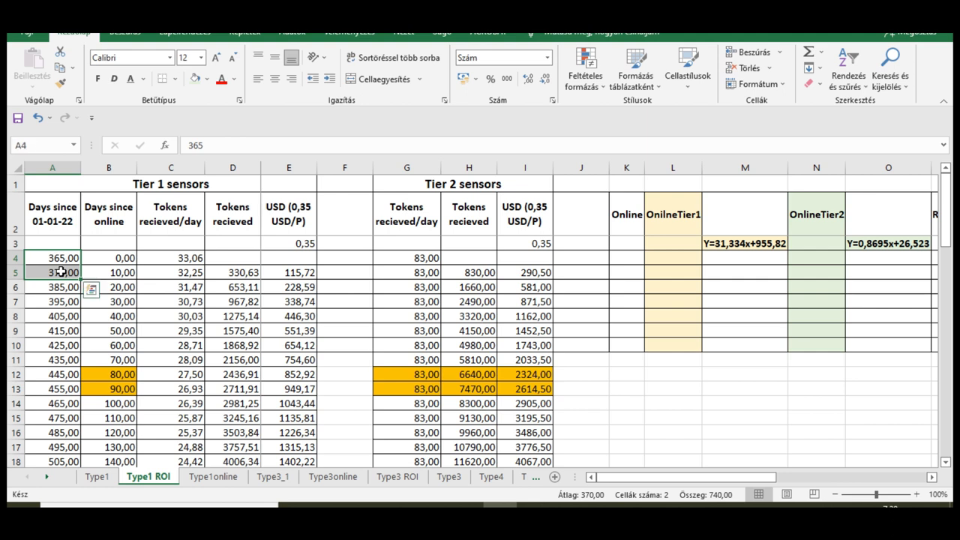
click(109, 257)
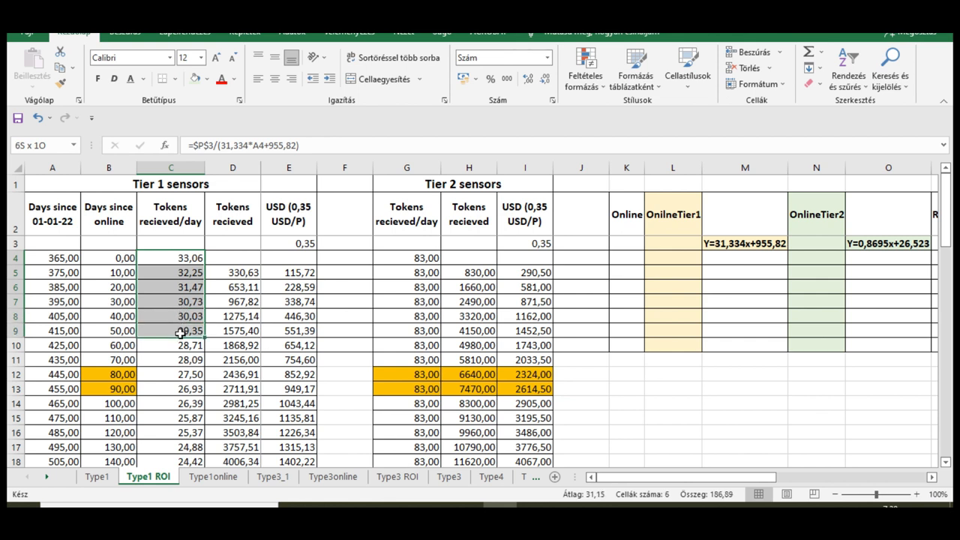
drag(170, 257, 171, 447)
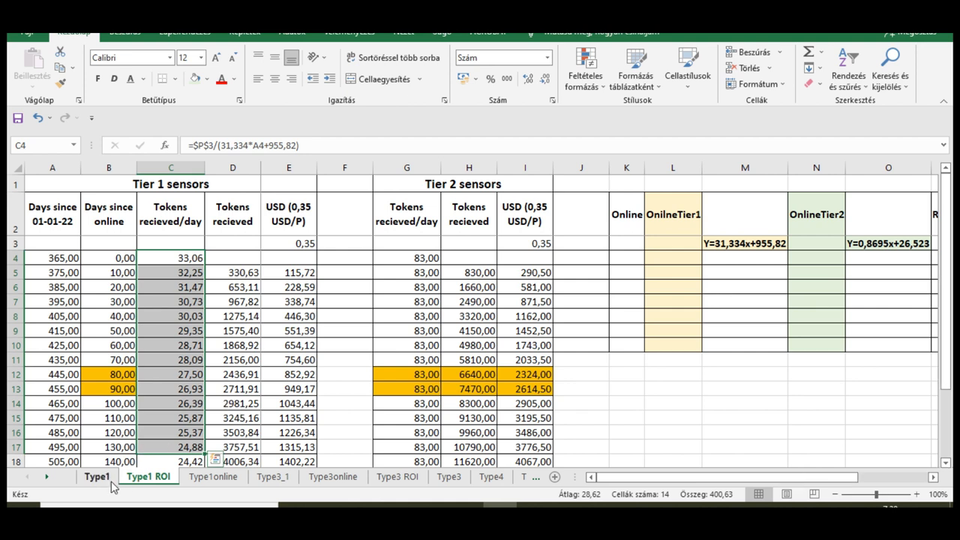
click(96, 477)
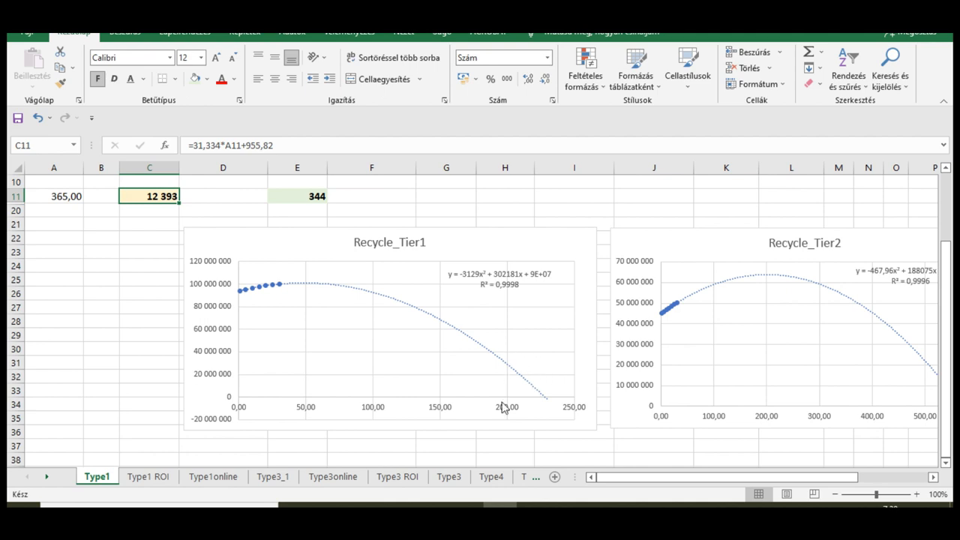
Open the Type1 ROI sheet and view its lower day-365 Tier 1 and Tier 2 reward rows.
click(147, 476)
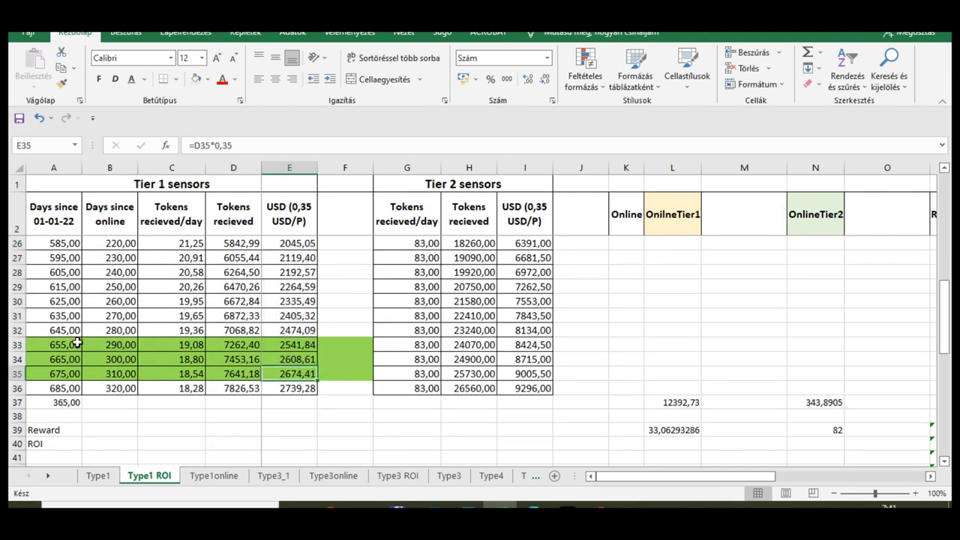
drag(53, 344, 288, 373)
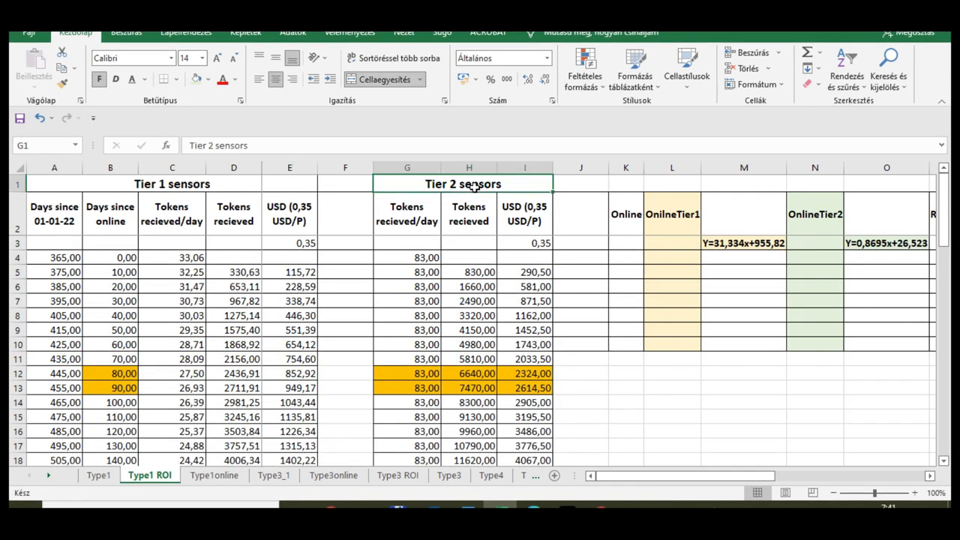
mouse_move(272, 276)
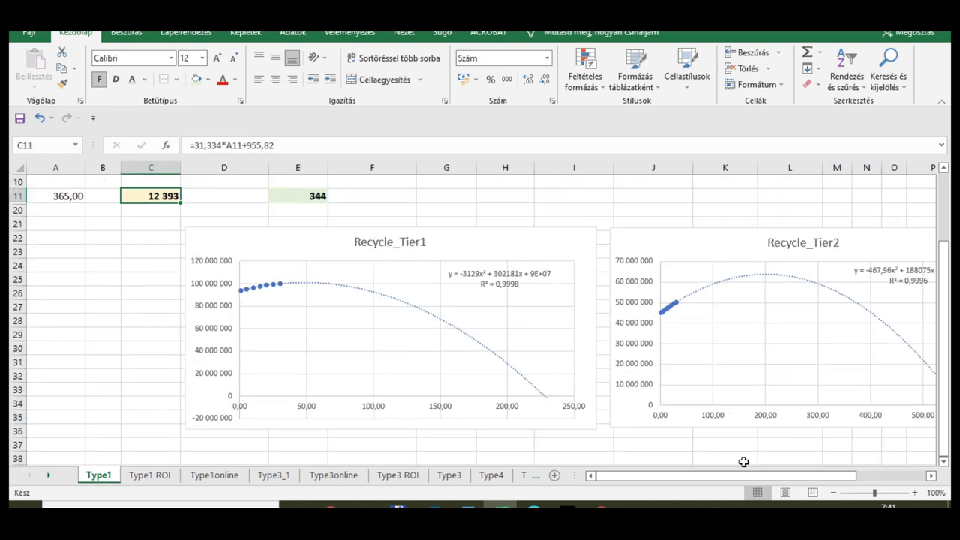
scroll(right, 3)
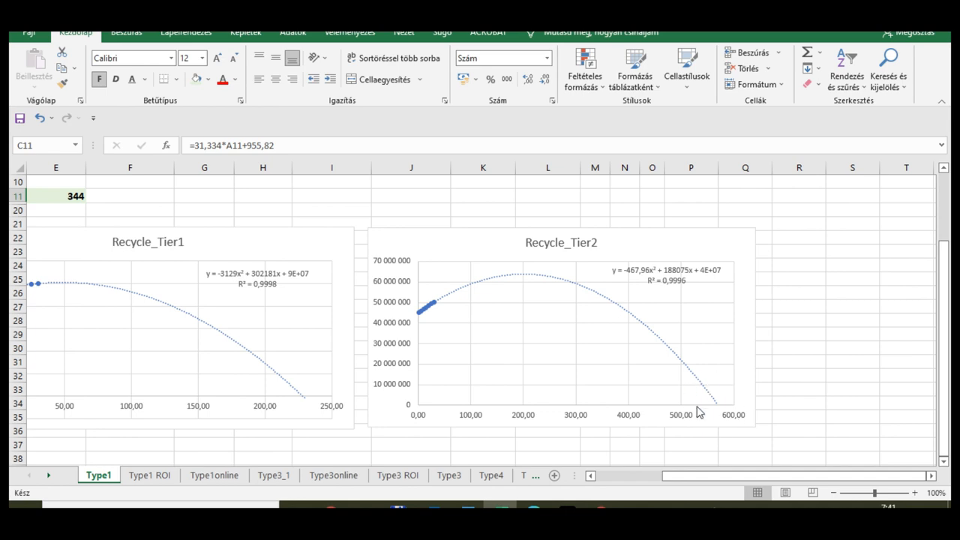
mouse_move(567, 304)
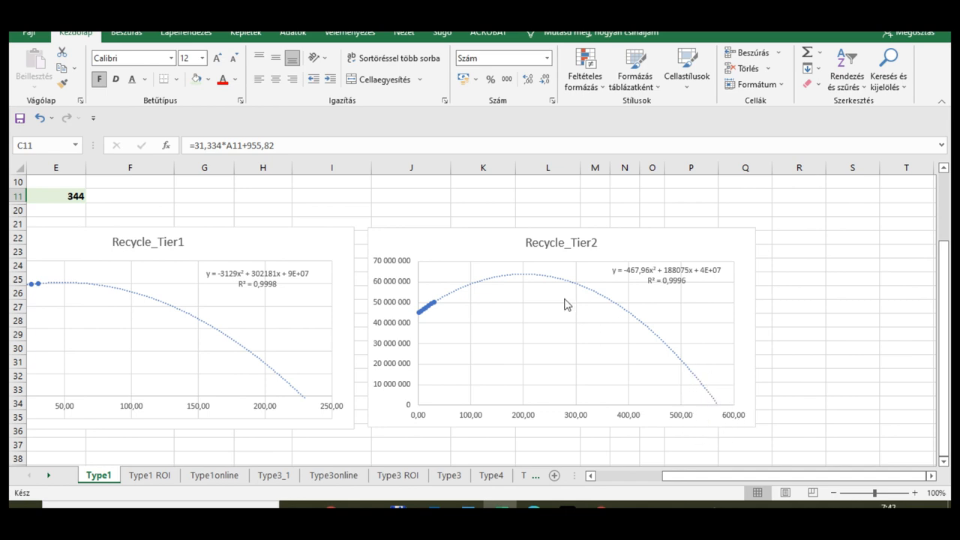
click(150, 475)
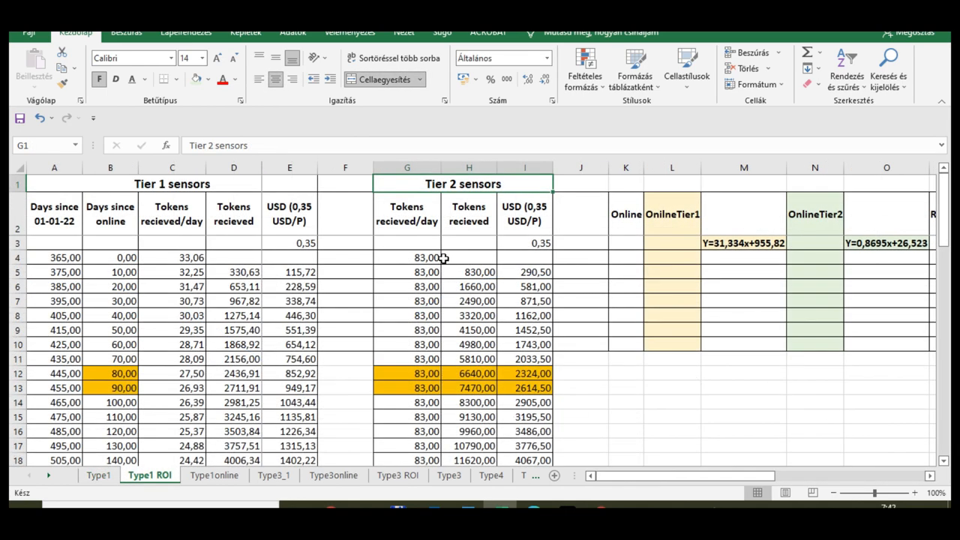
drag(407, 257, 408, 344)
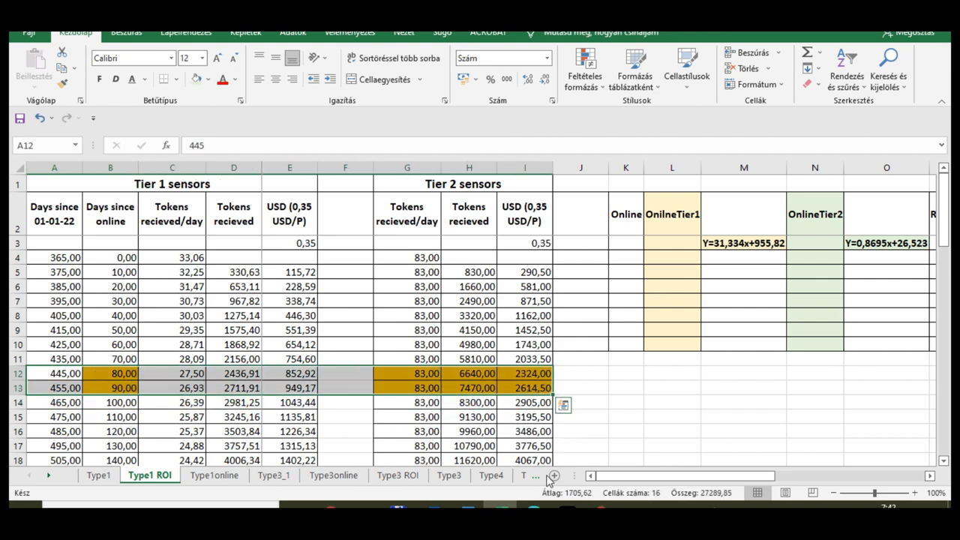
scroll(down, 3)
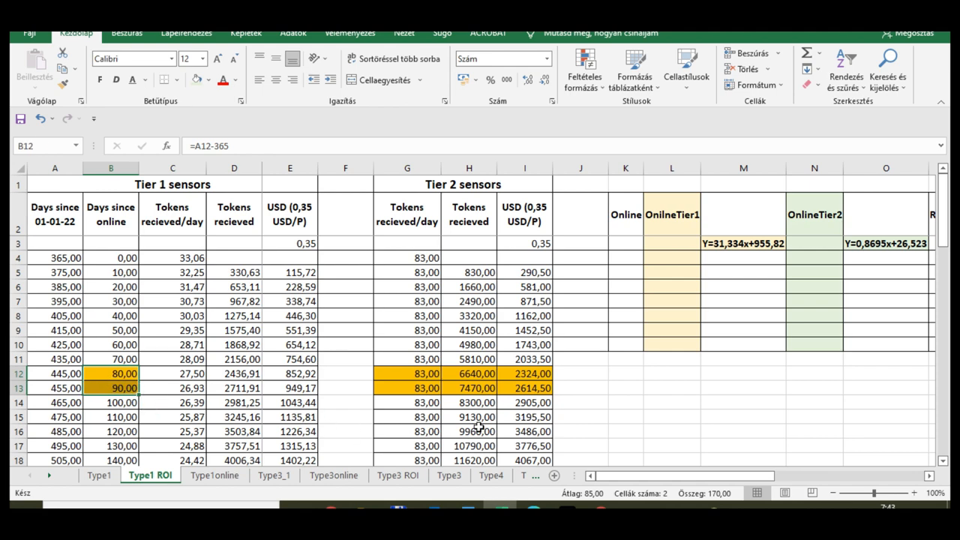
scroll(down, 3)
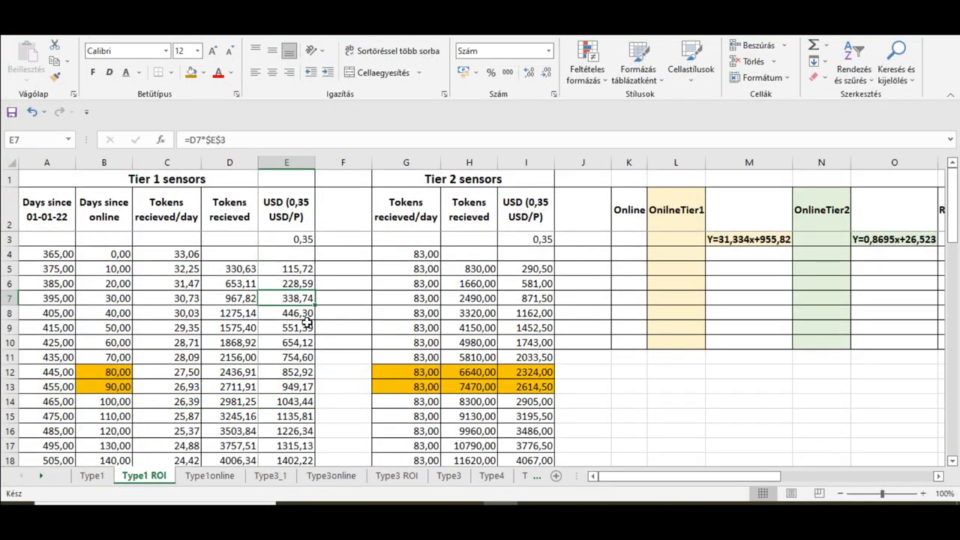
click(286, 239)
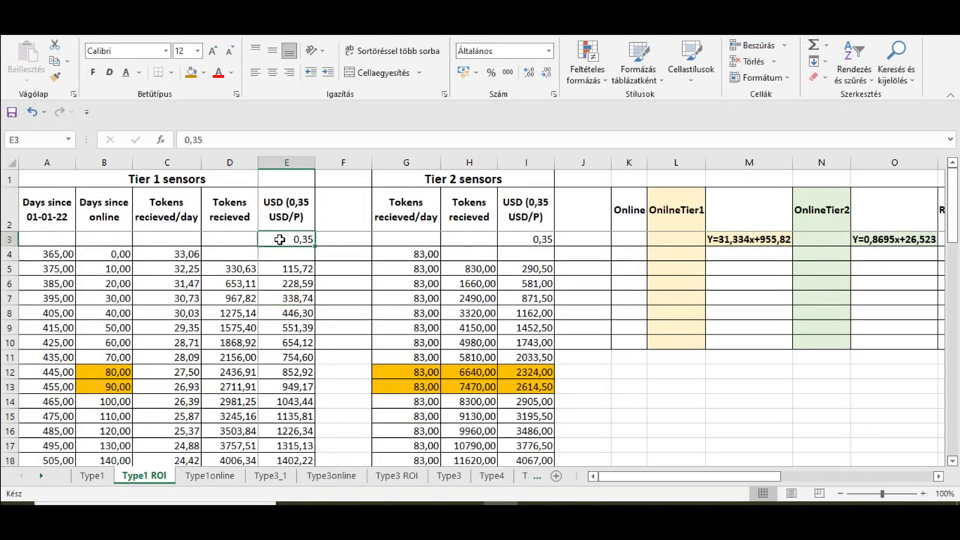
text(0,7)
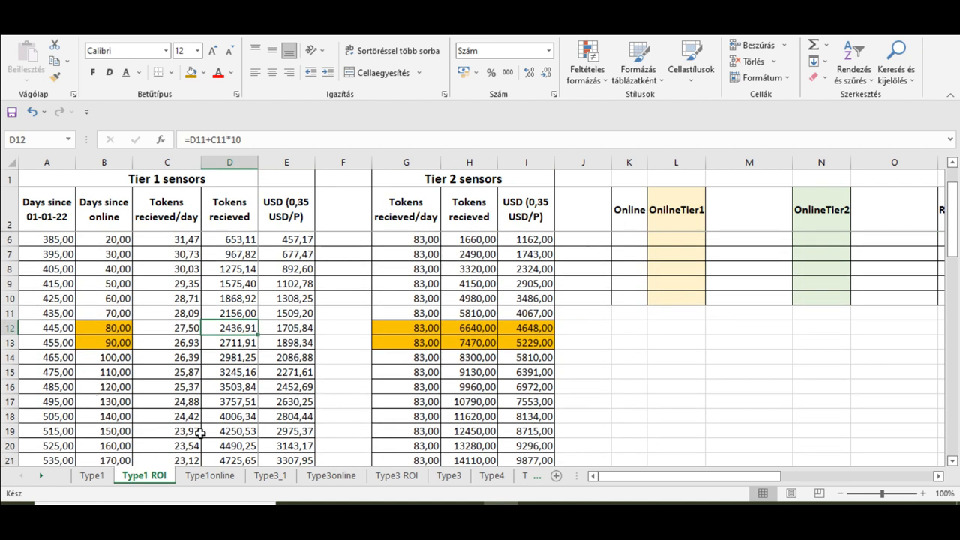
mouse_move(247, 403)
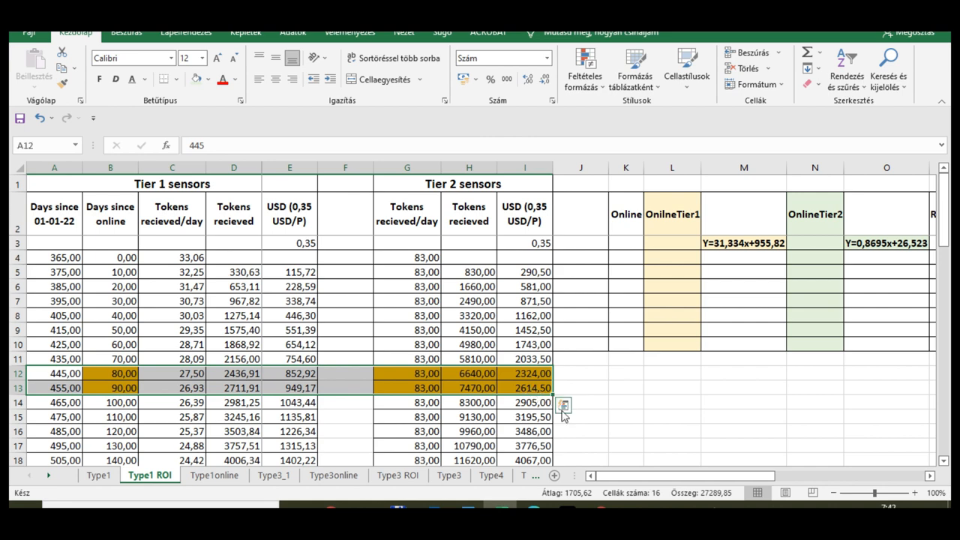
mouse_move(552, 445)
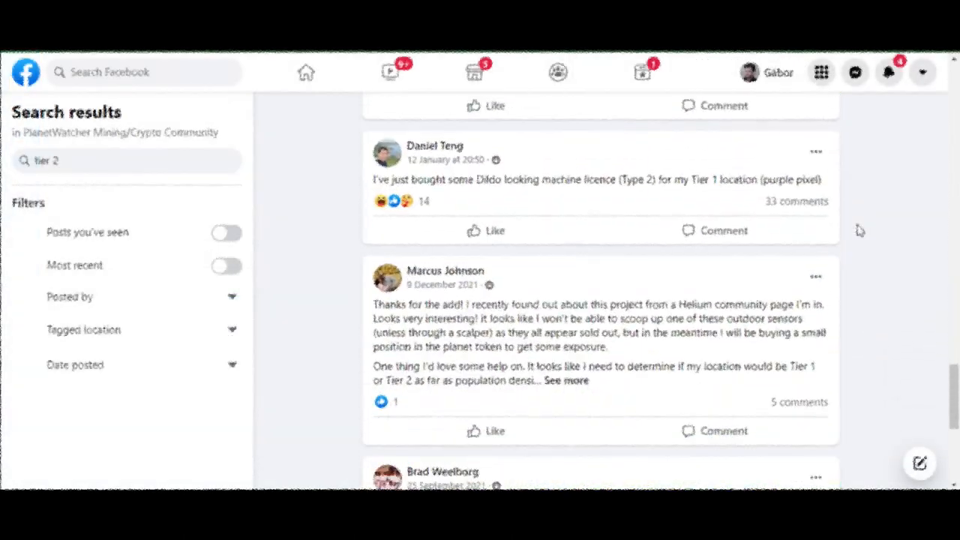
Scroll through the 'tier 2' search results in the PlanetWatcher Mining/Crypto Community group.
scroll(down, 3)
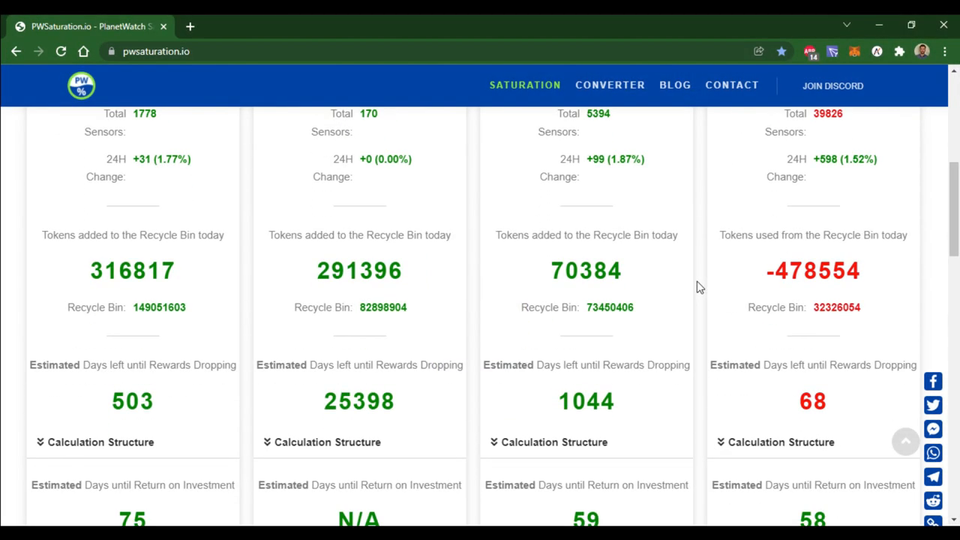
Scroll pwsaturation.io down to the Estimated Days and Estimated Earnings sections.
scroll(down, 3)
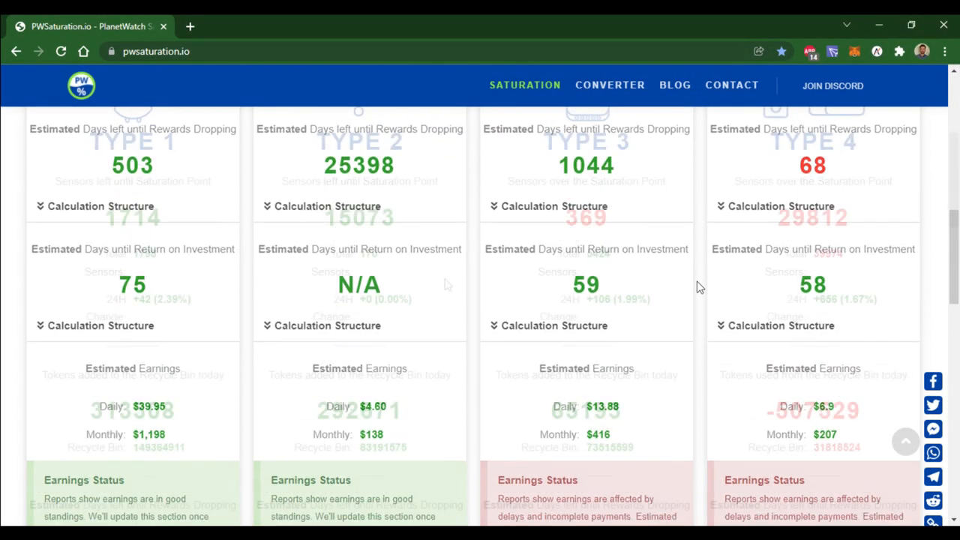